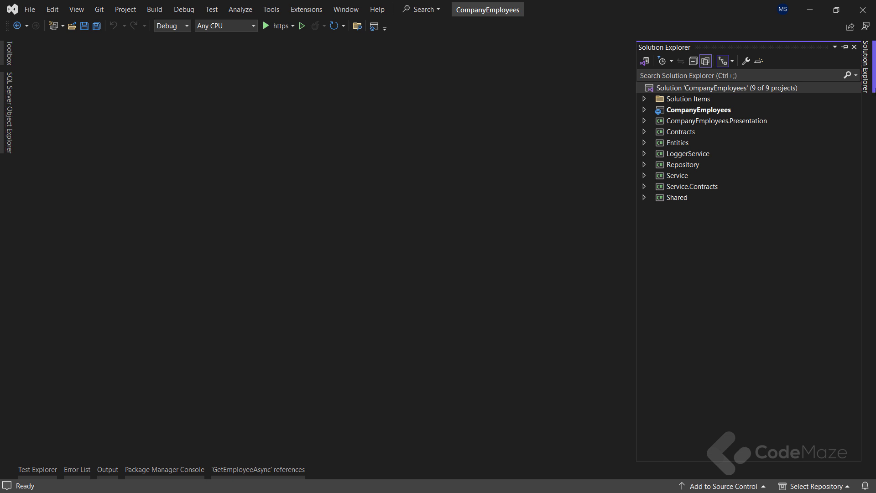
Browse the Entities and CompanyEmployees.Presentation projects in Solution Explorer, then collapse them.
left_click(643, 142)
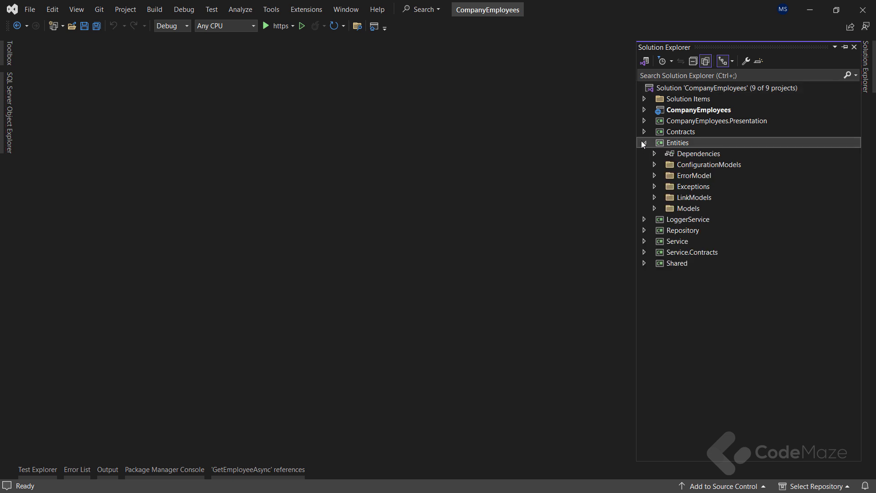
left_click(644, 143)
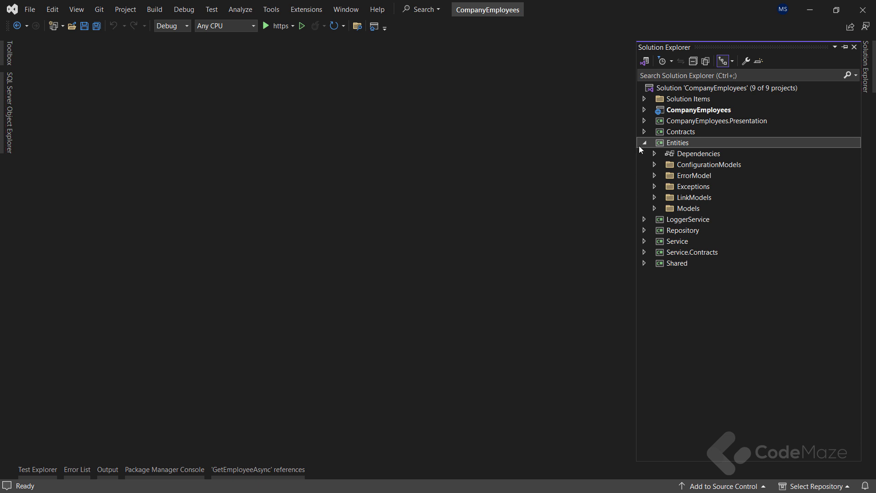
left_click(644, 121)
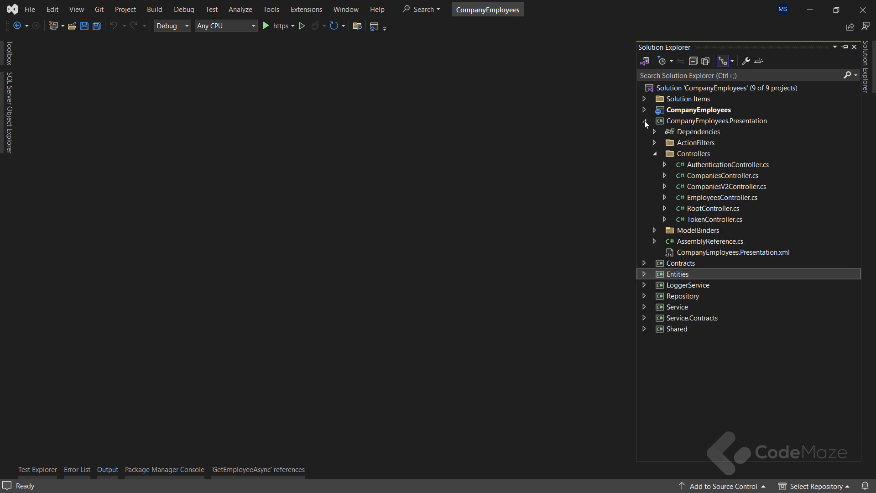
left_click(656, 153)
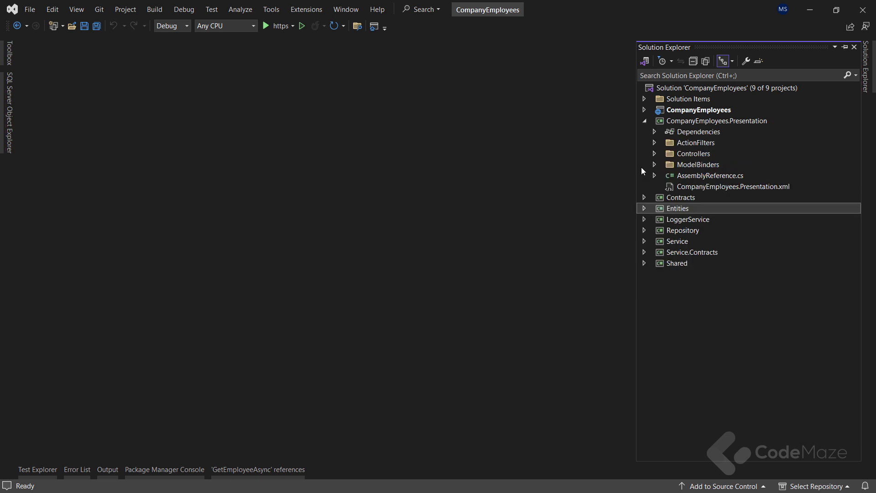
left_click(644, 120)
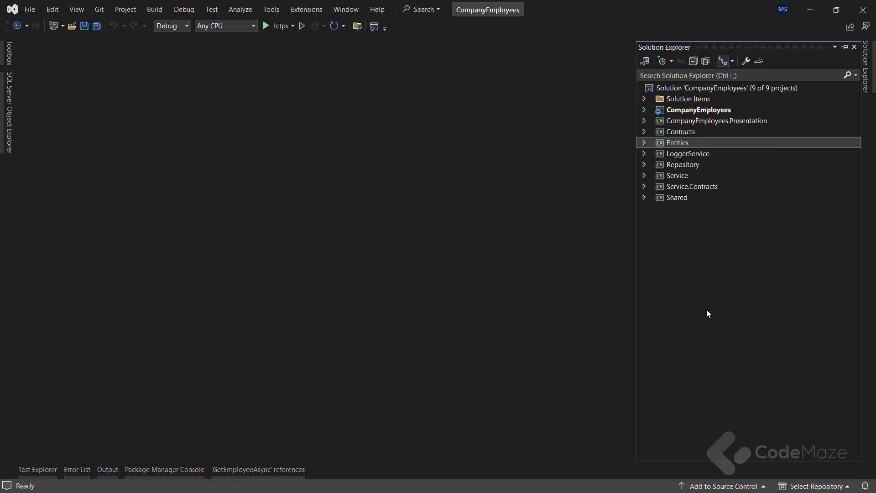
mouse_move(702, 280)
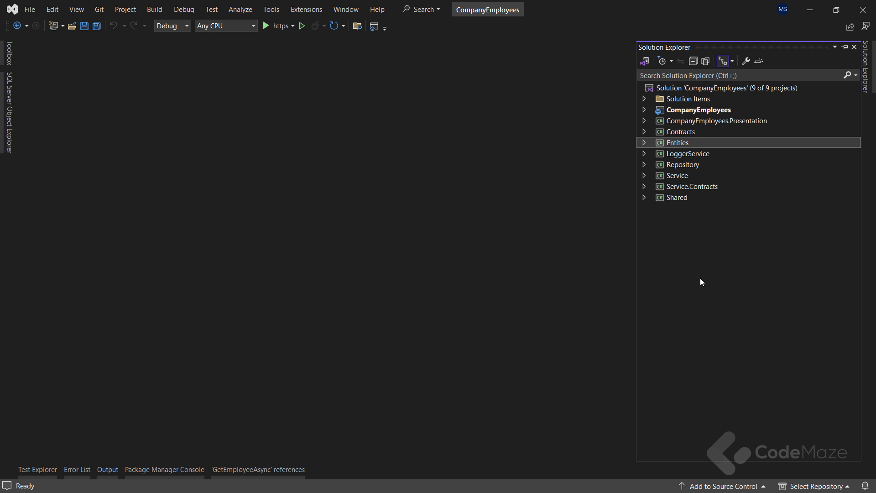
Open Program.cs from the main CompanyEmployees project and scroll through its service setup.
left_click(643, 110)
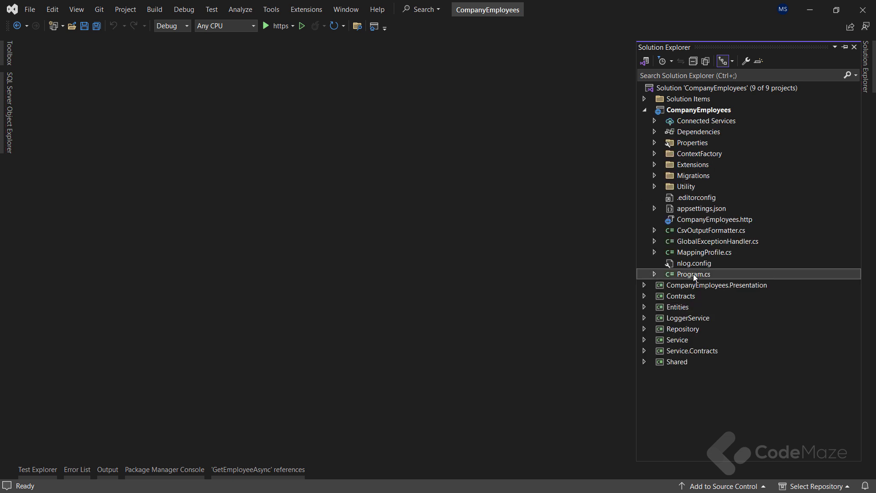
double_click(693, 273)
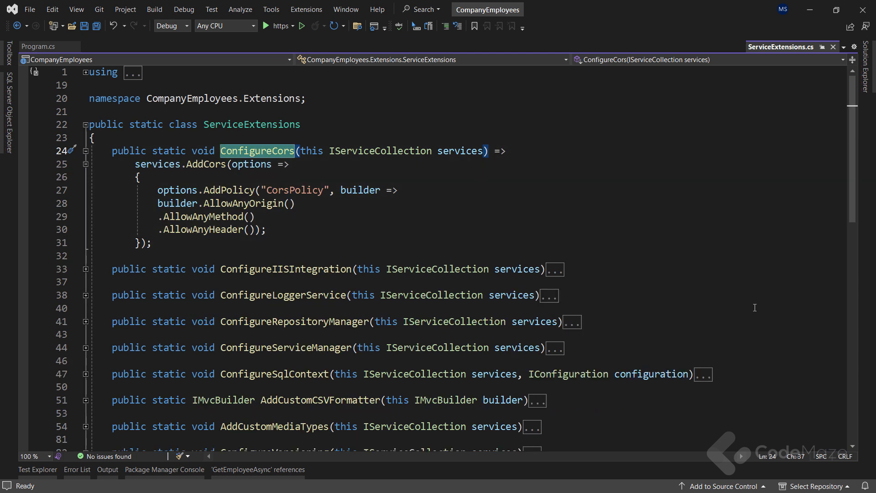
scroll("down", 3)
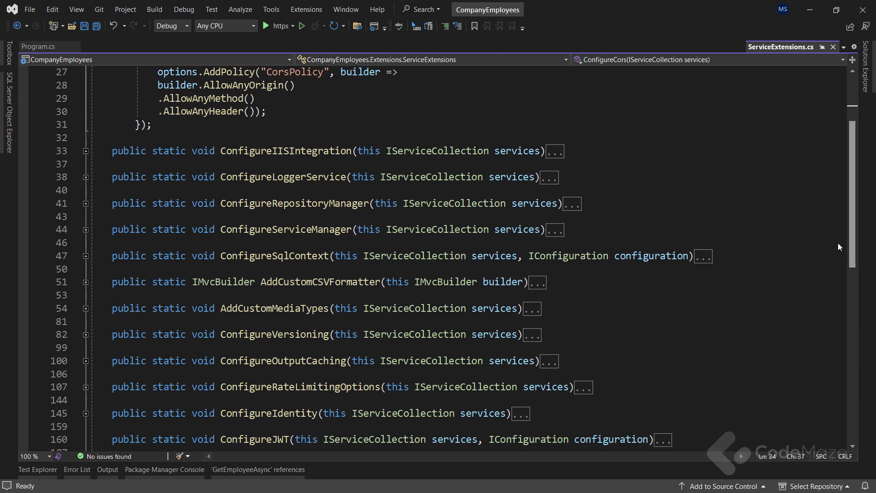
scroll("down", 3)
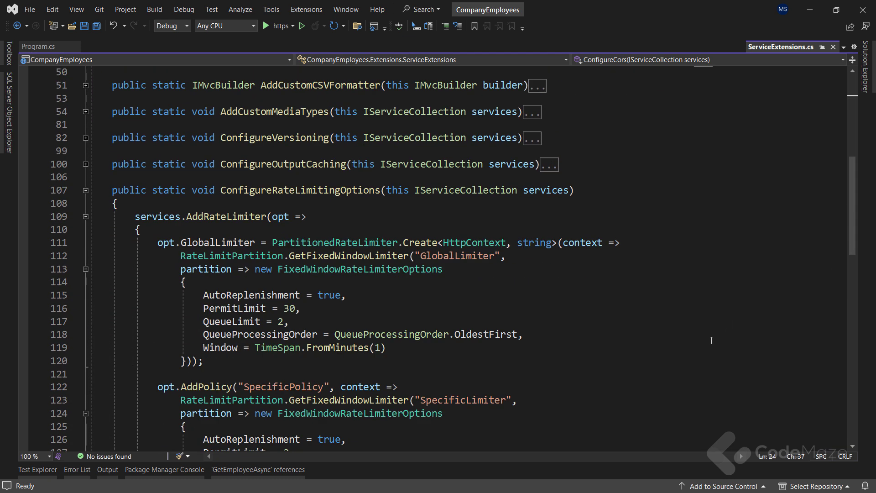
mouse_move(656, 314)
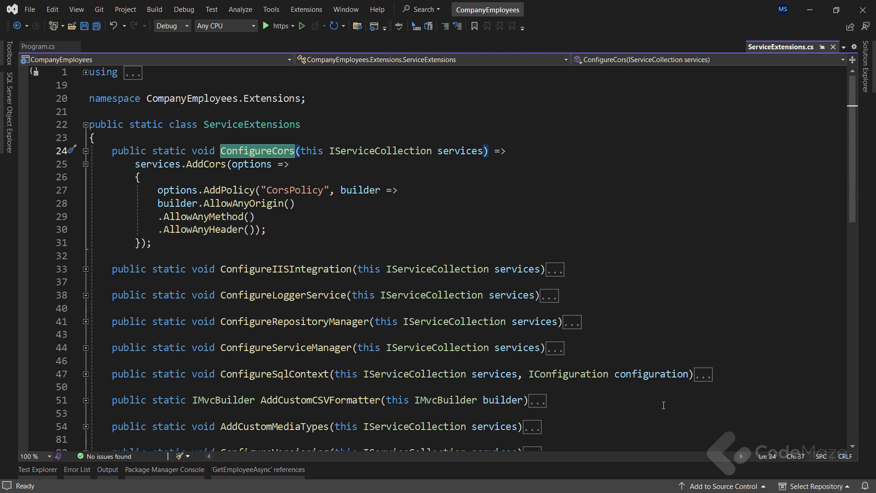
mouse_move(727, 284)
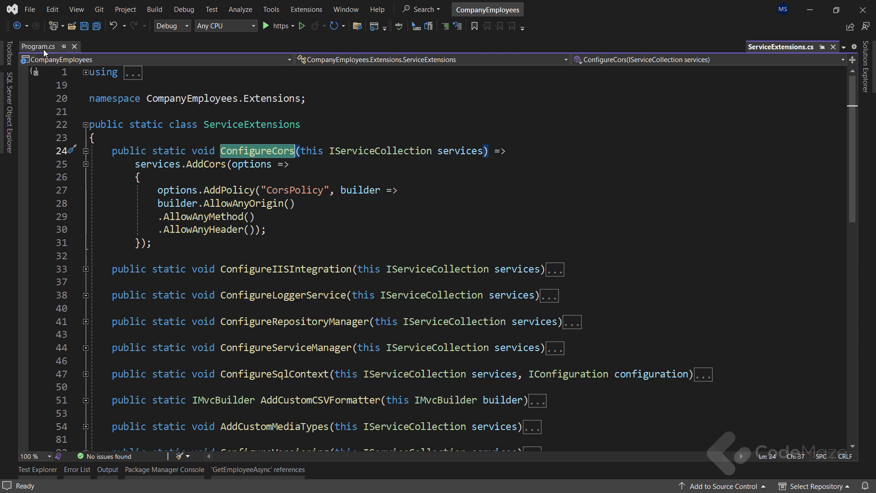
Return to Program.cs and expand the CompanyEmployees.Presentation project's controllers.
left_click(35, 45)
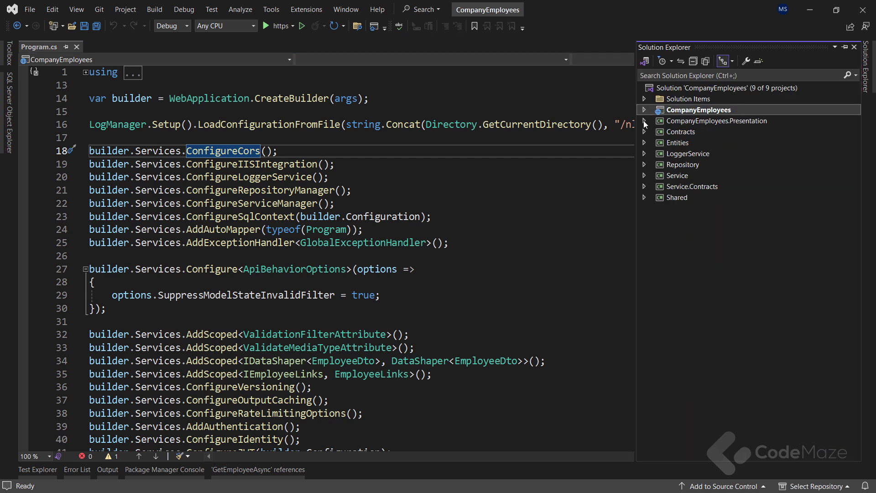
left_click(644, 121)
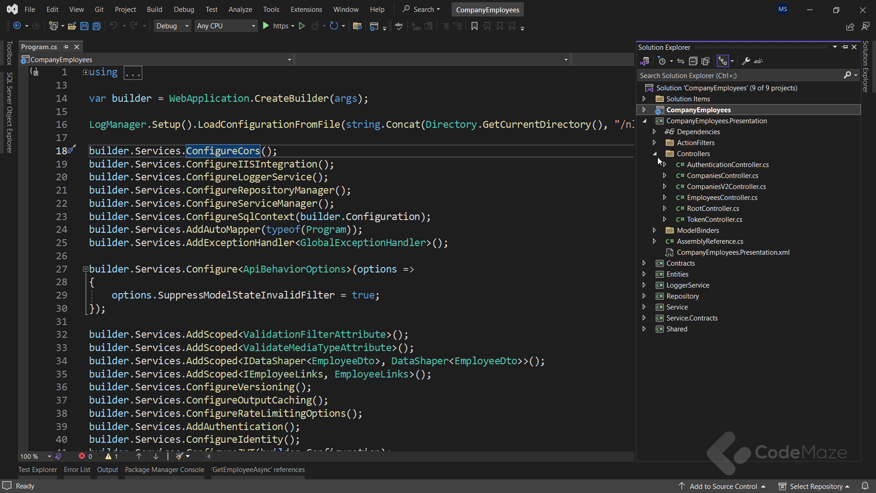
Open EmployeesController.cs showing its employee GET, POST, DELETE and PUT actions.
double_click(721, 197)
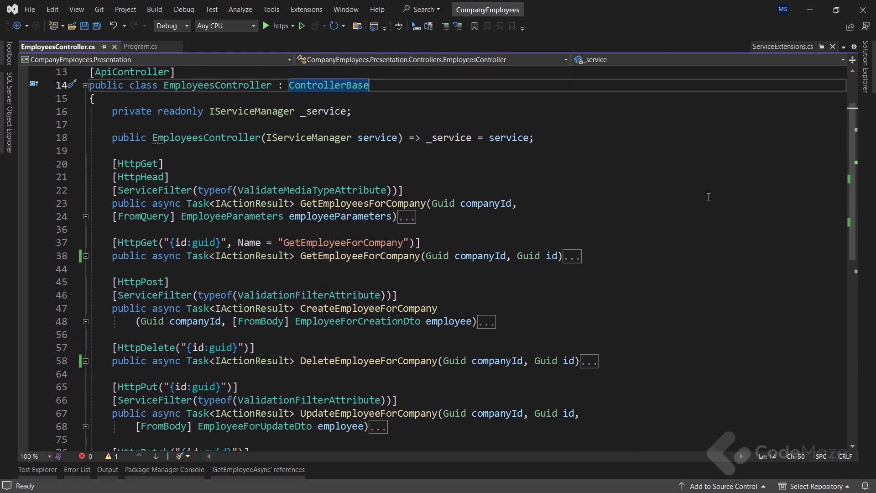
mouse_move(101, 245)
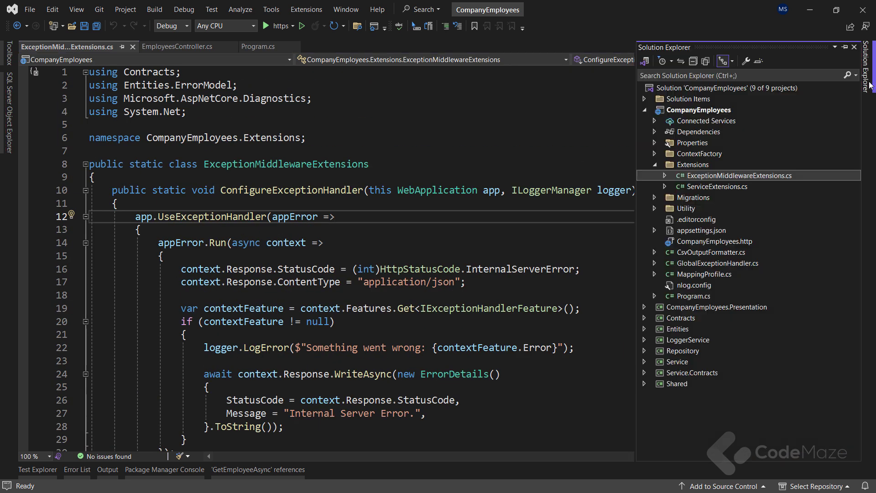
Open GlobalExceptionHandler.cs and scroll through its exception-to-status-code mapping.
left_click(717, 263)
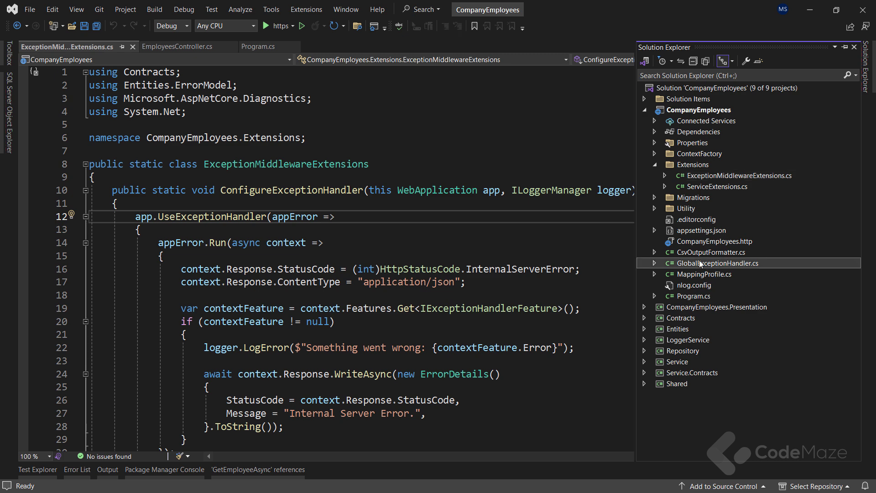
double_click(717, 262)
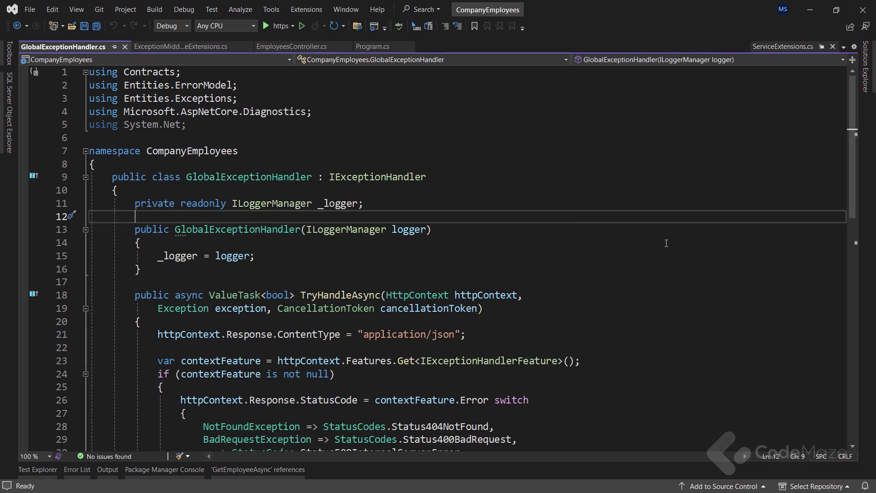
scroll("down", 3)
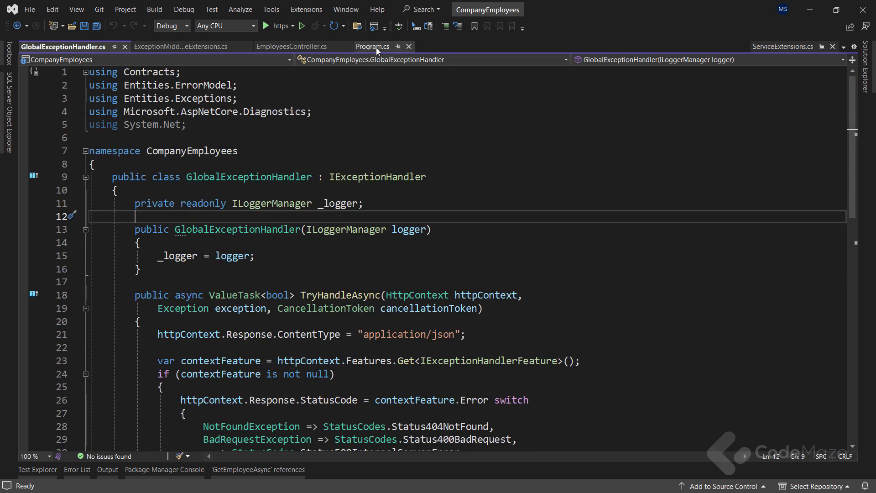
Review the app.UseExceptionHandler line in Program.cs, then return to EmployeesController.cs.
left_click(372, 45)
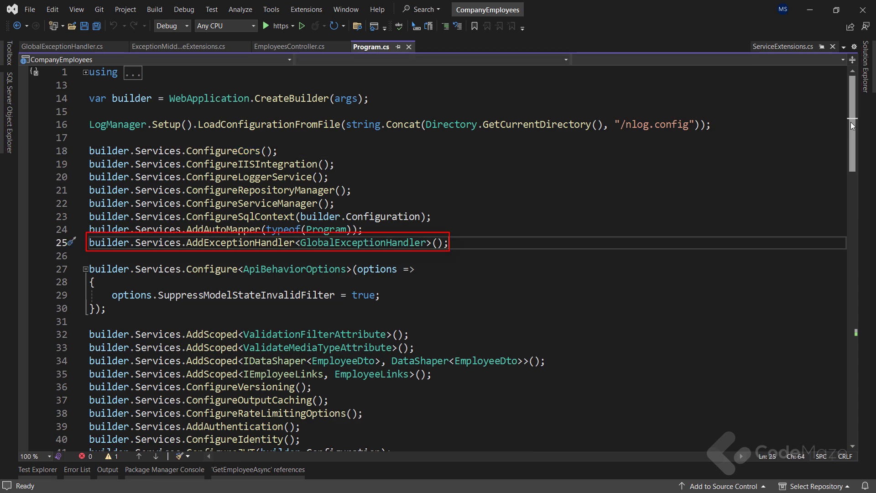
scroll("down", 3)
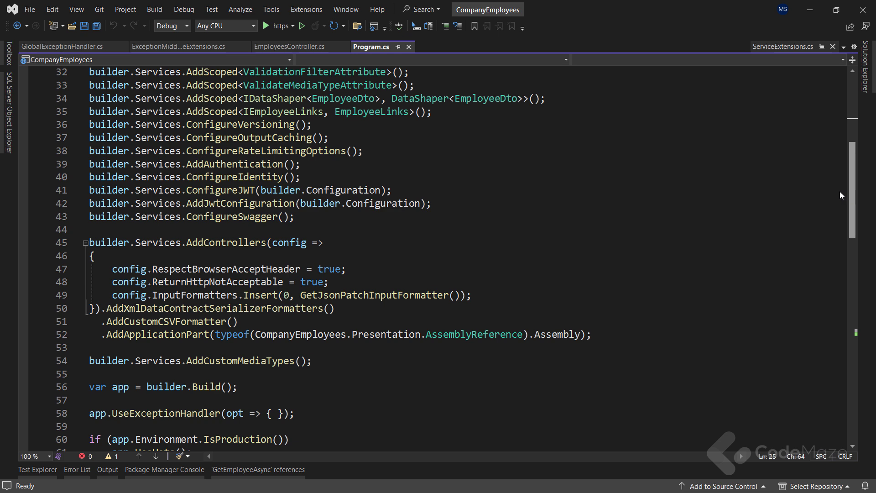
left_click(190, 413)
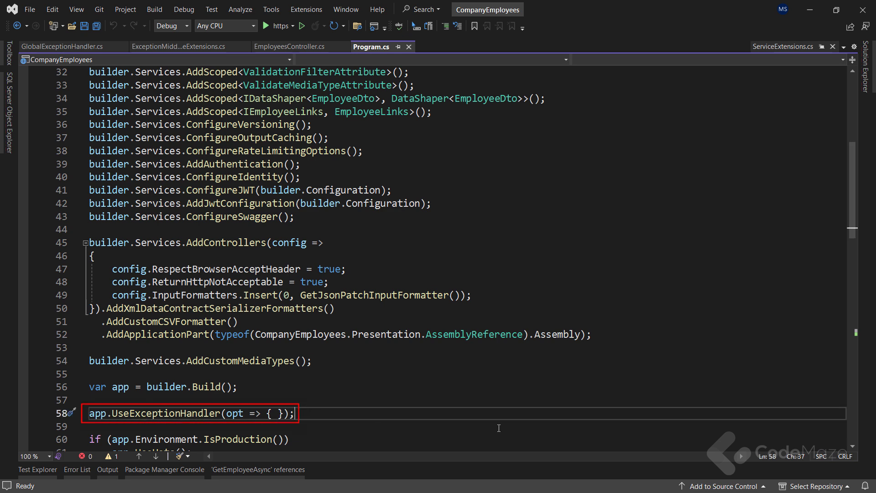
scroll("up", 3)
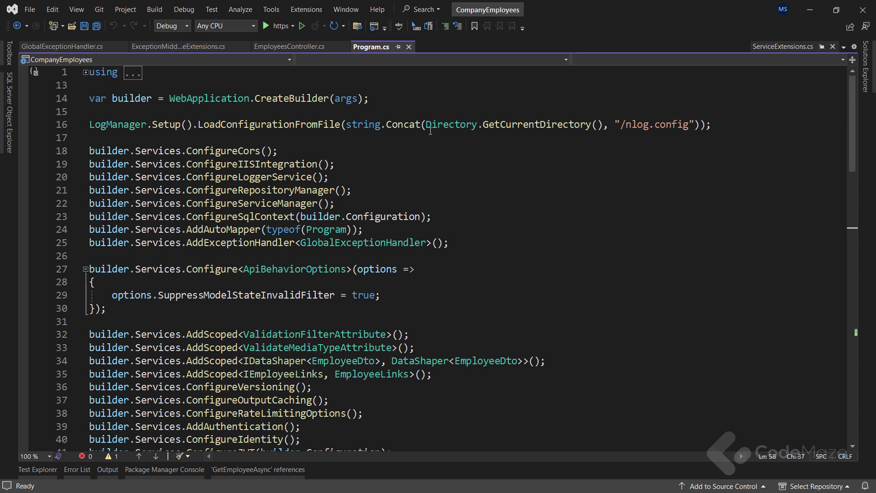
left_click(295, 46)
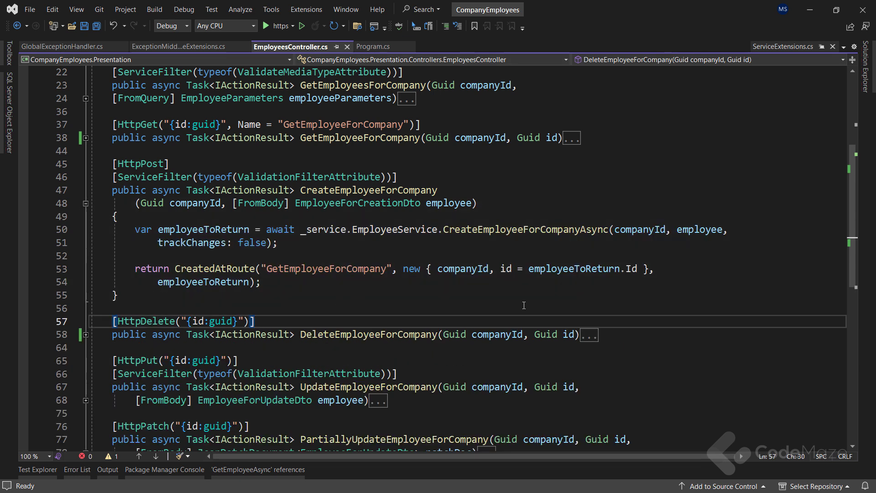
mouse_move(649, 304)
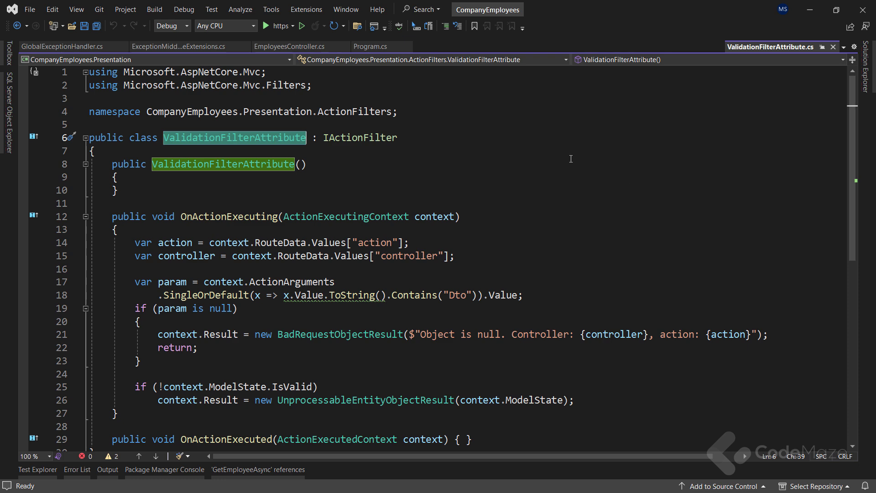
Return to EmployeesController.cs and expand the UpdateEmployeeForCompany action's body.
left_click(293, 46)
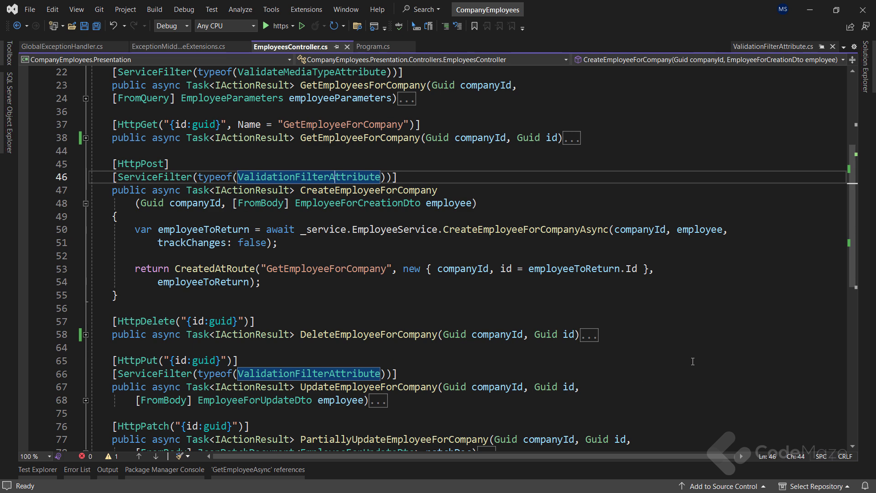
left_click(378, 400)
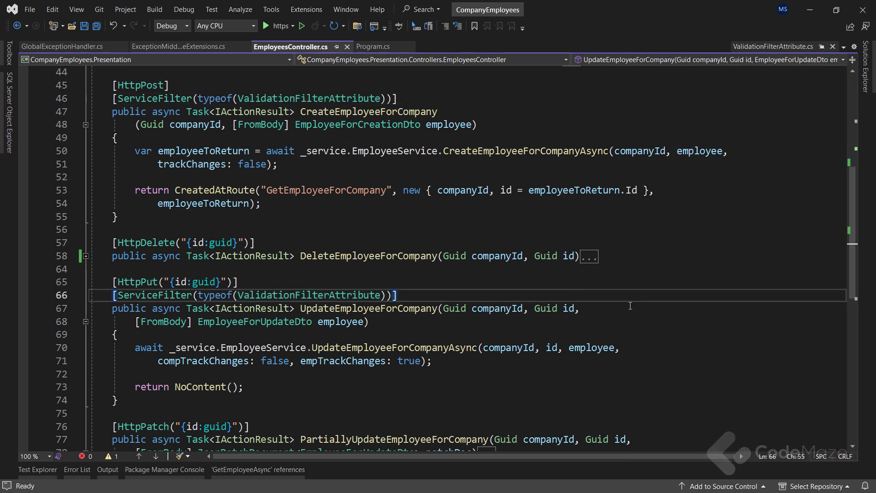
Select the GetEmployeeAsync call at the top of EmployeesController to follow its implementation.
scroll("up", 3)
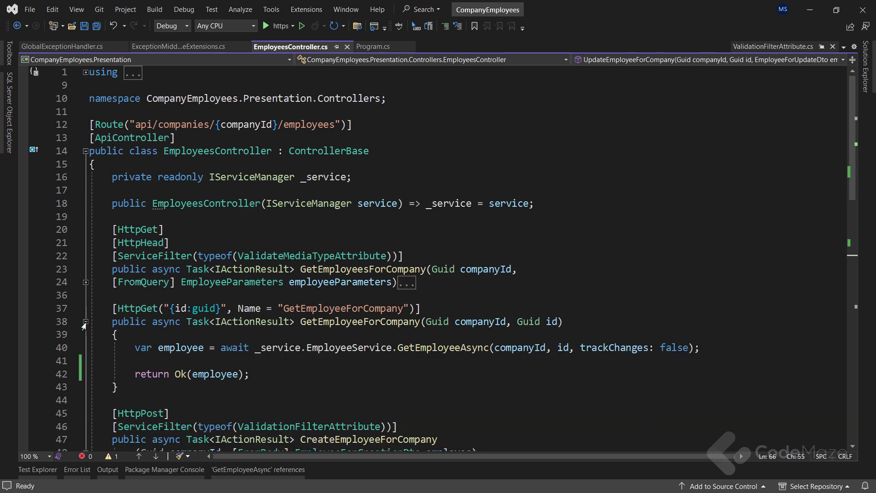
double_click(441, 347)
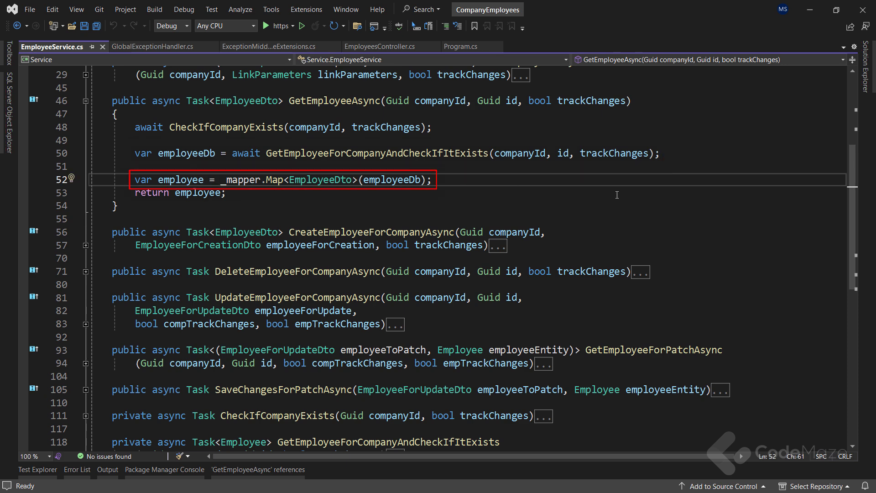
Return to EmployeesController.cs showing GetEmployeeForCompany calling GetEmployeeAsync.
left_click(380, 46)
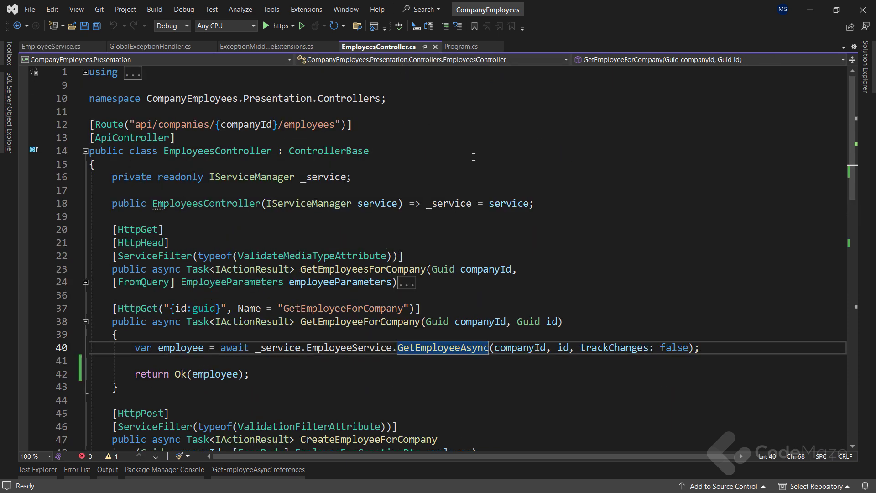
mouse_move(215, 374)
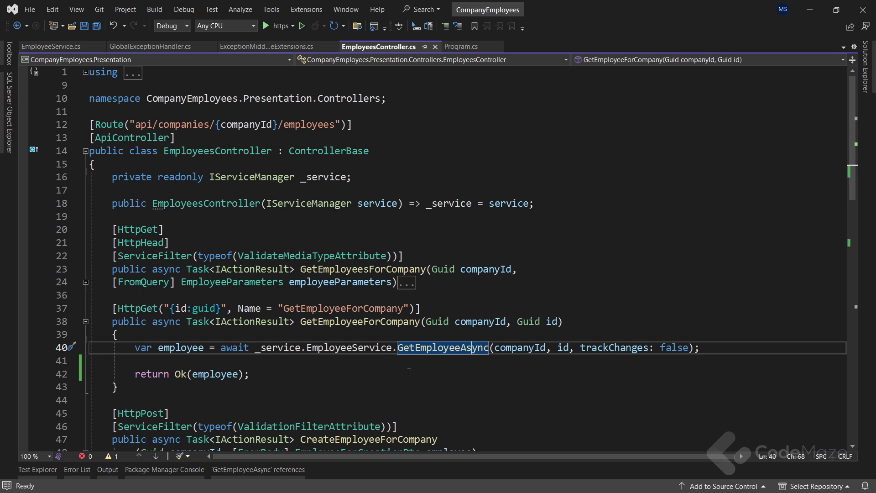
mouse_move(405, 382)
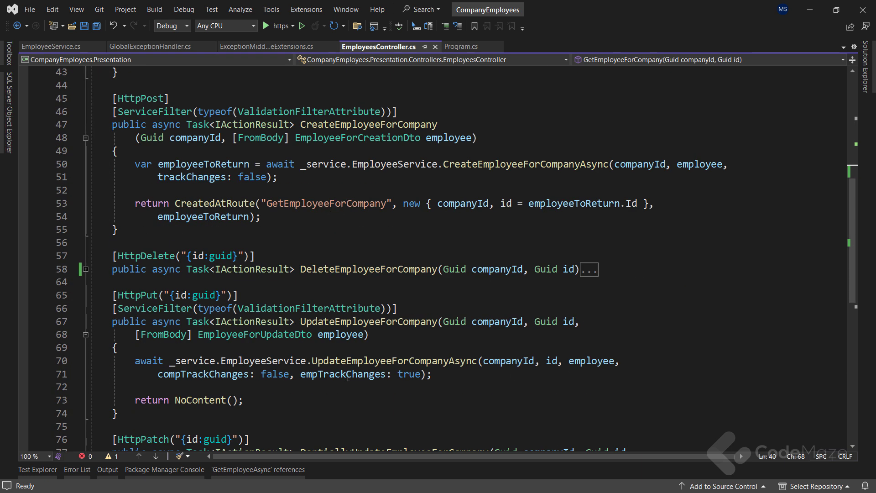
mouse_move(255, 334)
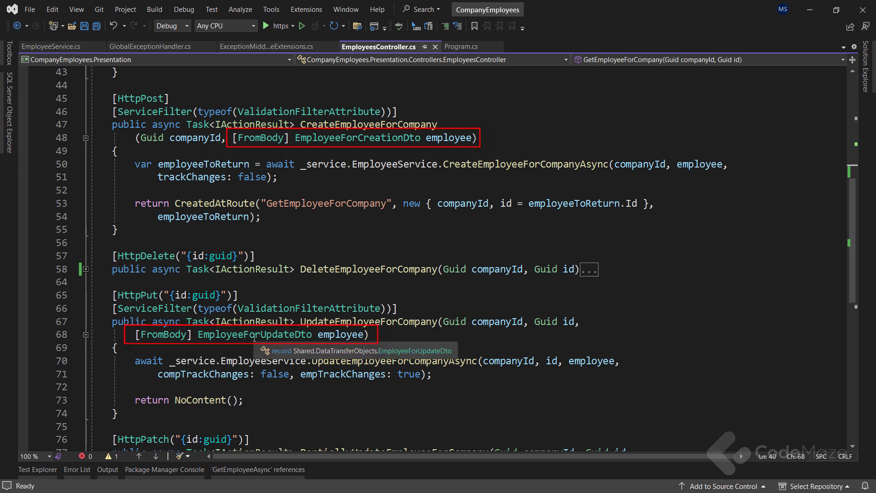
mouse_move(687, 339)
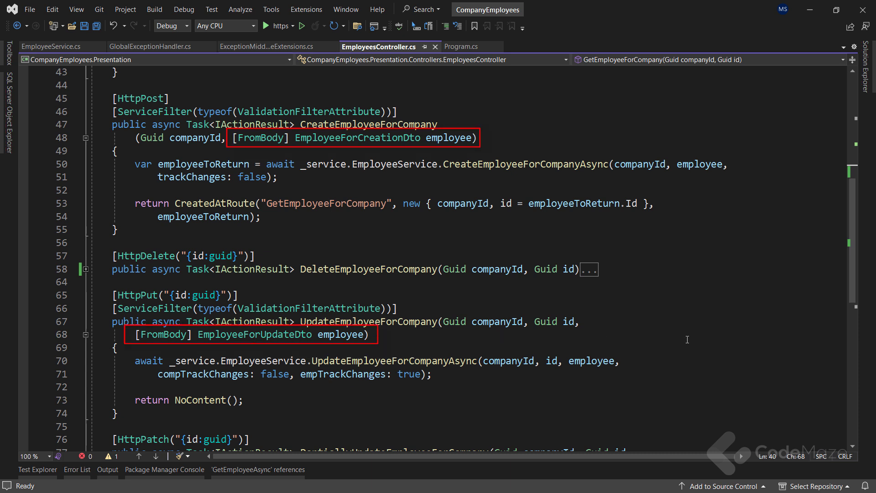
mouse_move(821, 232)
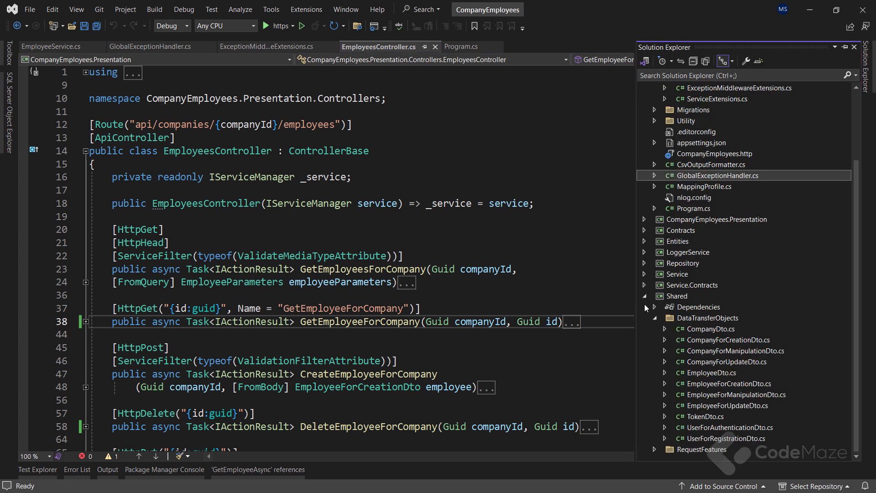
Open LoggerManager.cs from the LoggerService project, then view the NLog setup in Program.cs.
left_click(644, 109)
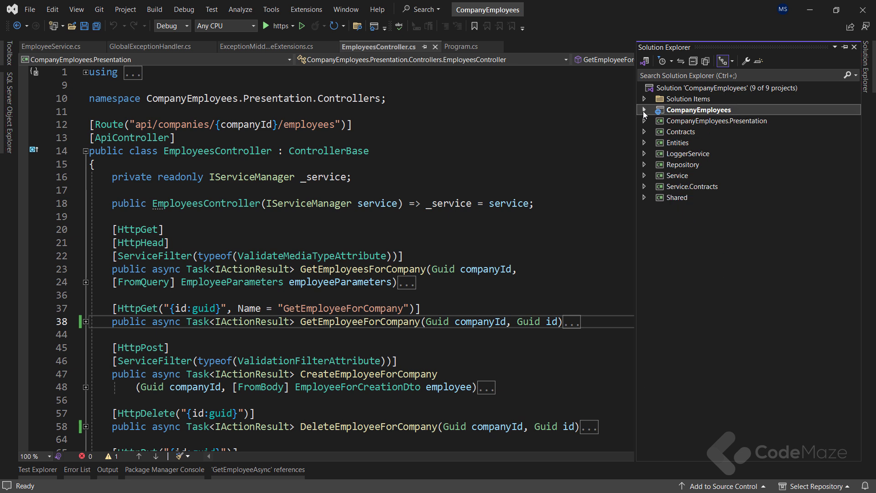
left_click(644, 154)
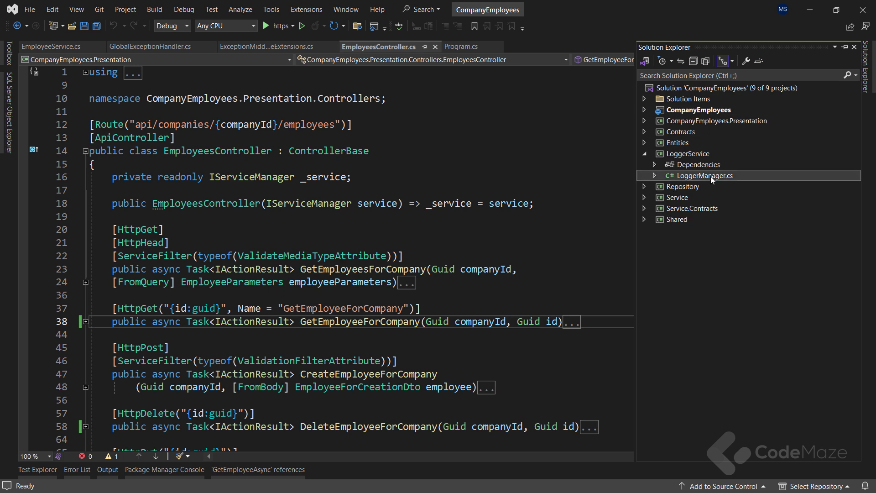
double_click(704, 175)
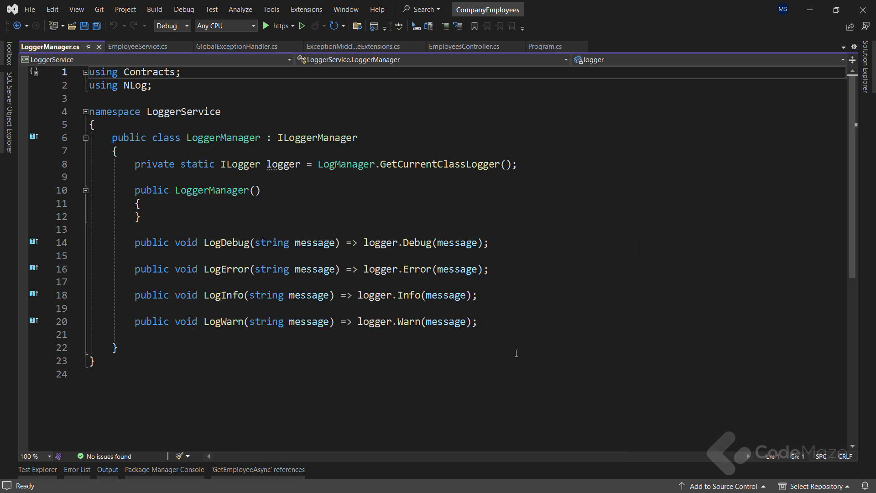
left_click(545, 46)
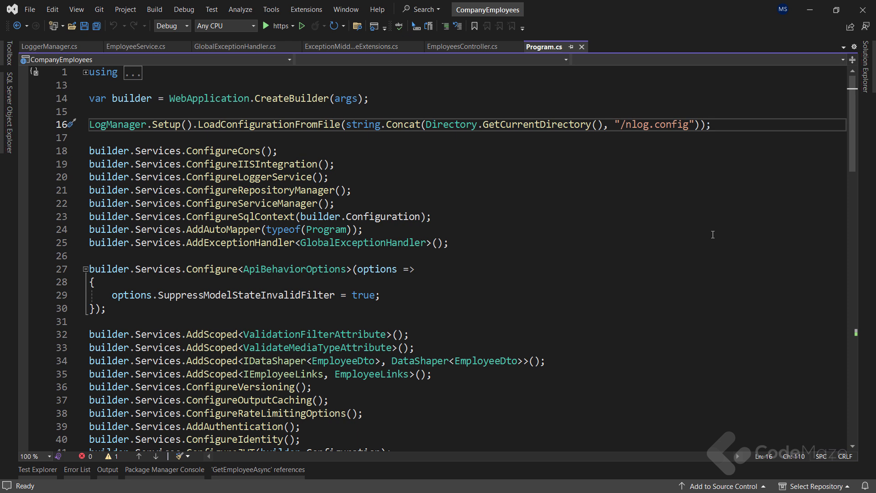
mouse_move(779, 242)
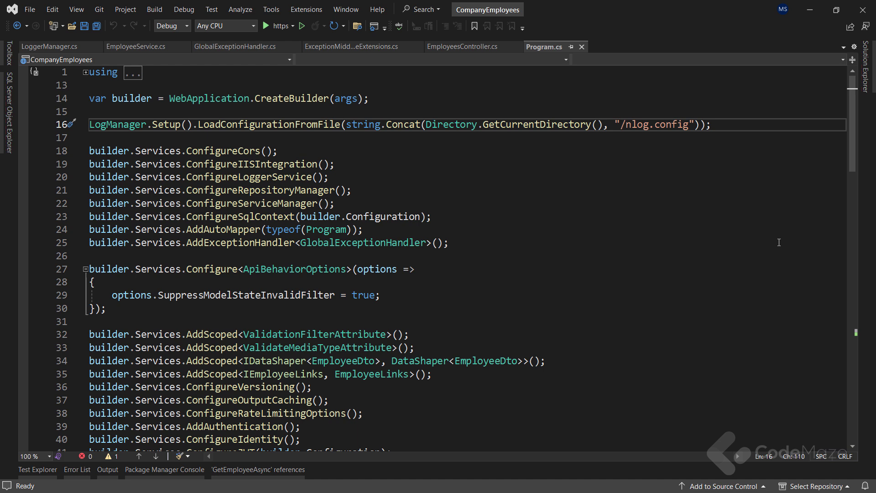
mouse_move(757, 230)
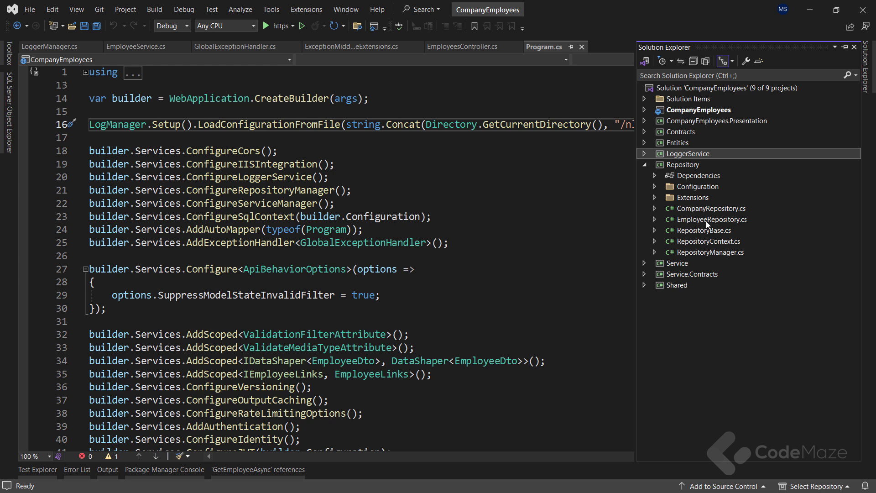
Open EmployeeRepository.cs showing its paged, filtered GetEmployeesAsync query.
double_click(711, 219)
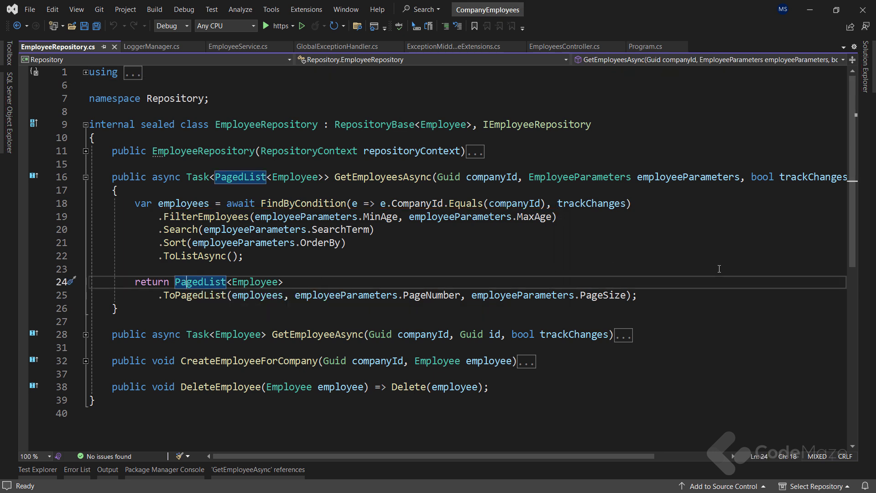
View PagedList.cs and the CreateOrderQuery sorting helper in OrderQueryBuilder.cs, then return to the repository file.
double_click(201, 281)
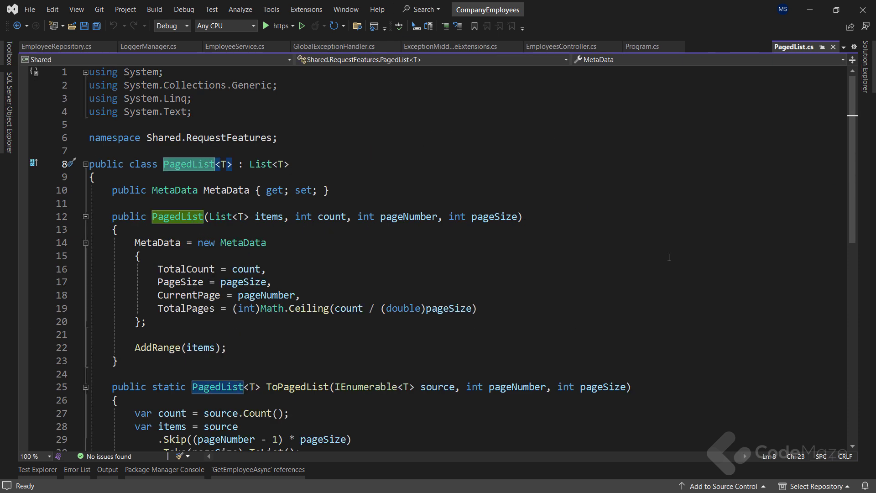
mouse_move(671, 263)
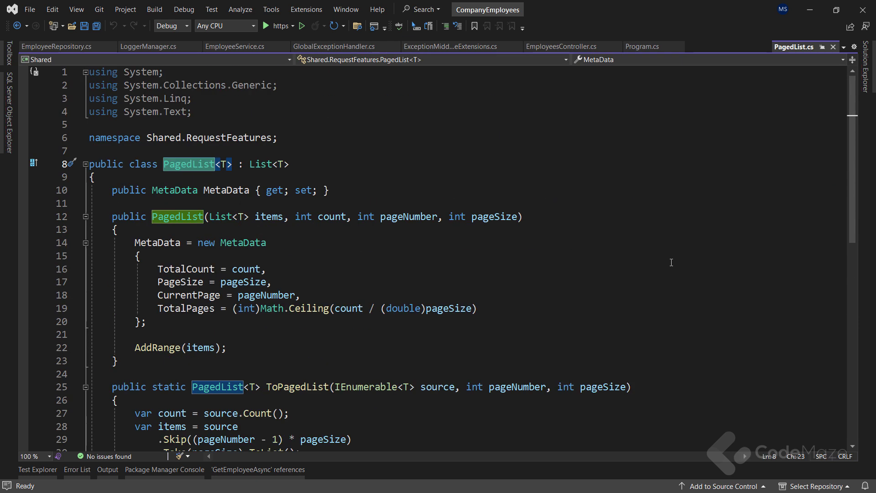
left_click(58, 45)
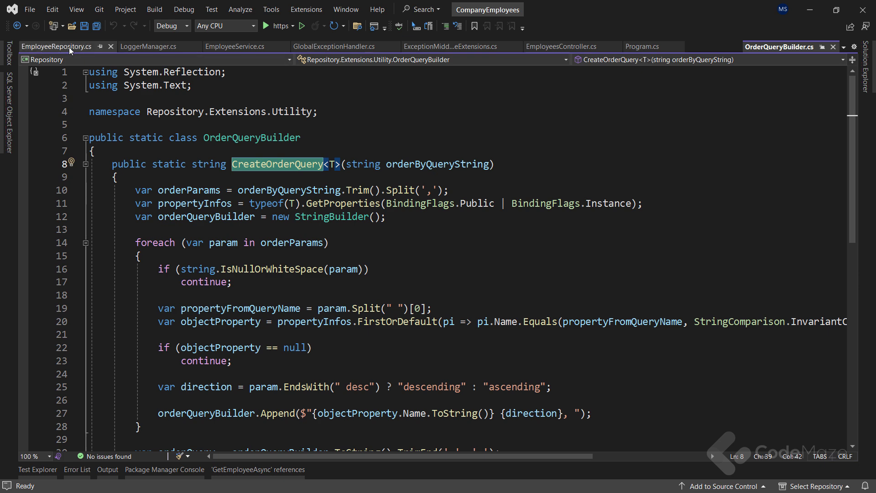
left_click(63, 46)
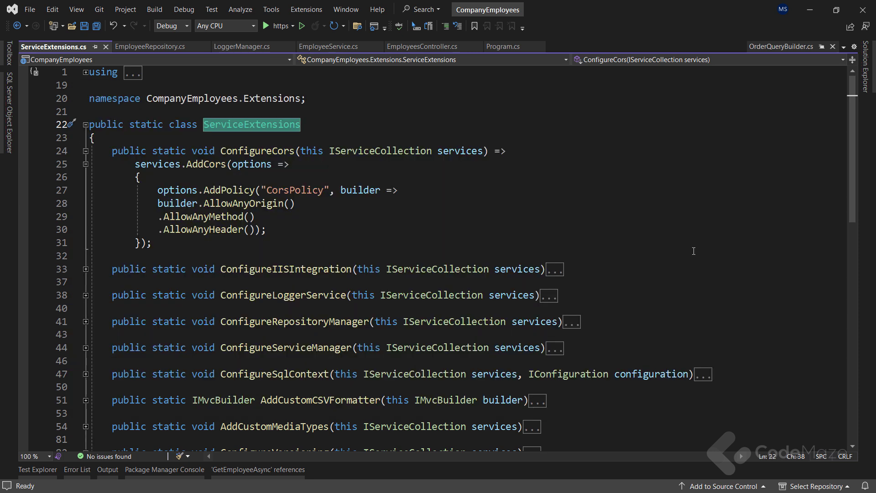
Expand ConfigureVersioning in ServiceExtensions.cs, then show EmployeesController's async GetEmployeesForCompany action.
scroll("down", 3)
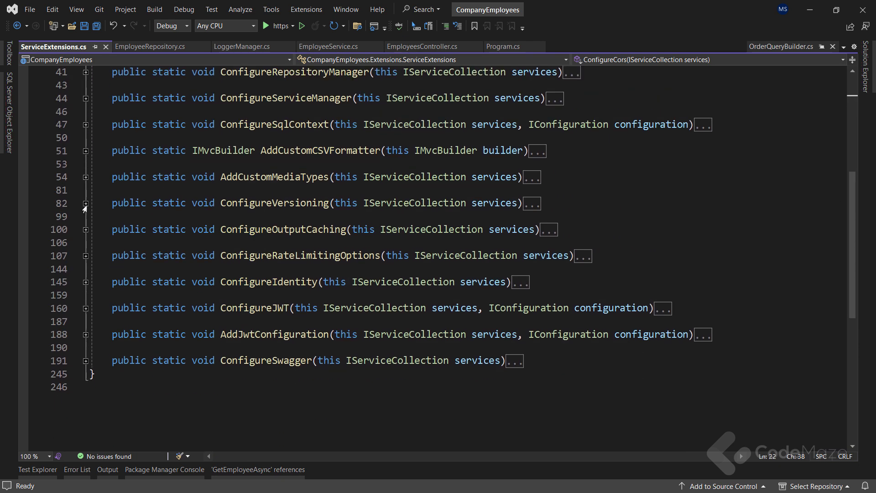
left_click(86, 203)
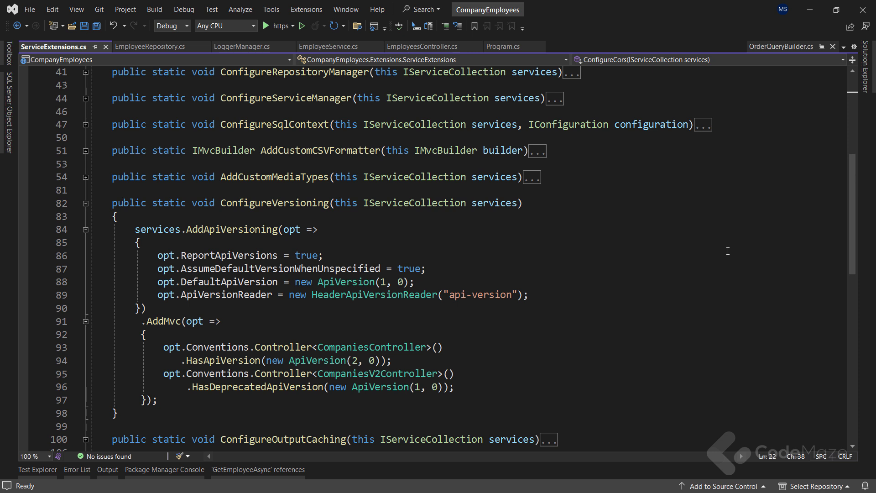
mouse_move(704, 241)
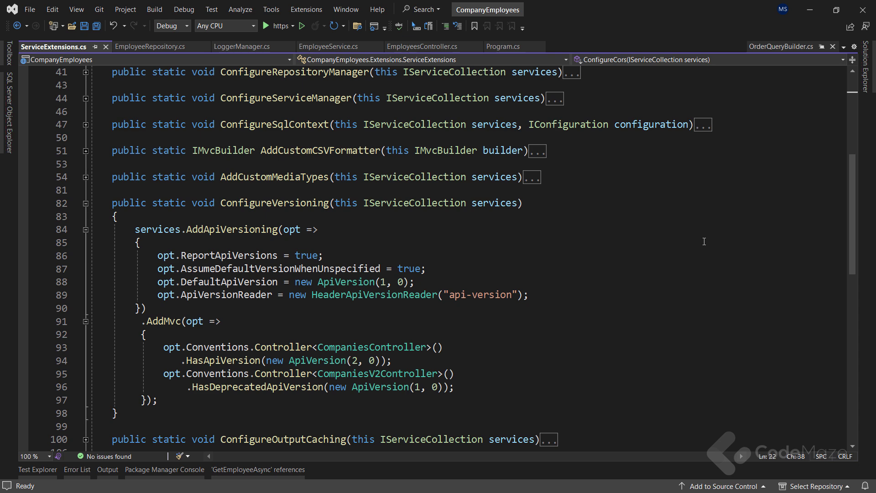
left_click(430, 46)
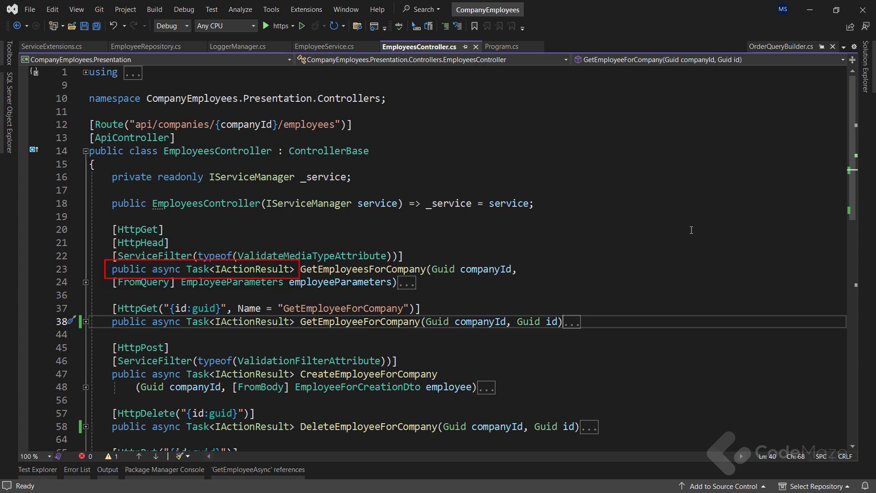
left_click(330, 47)
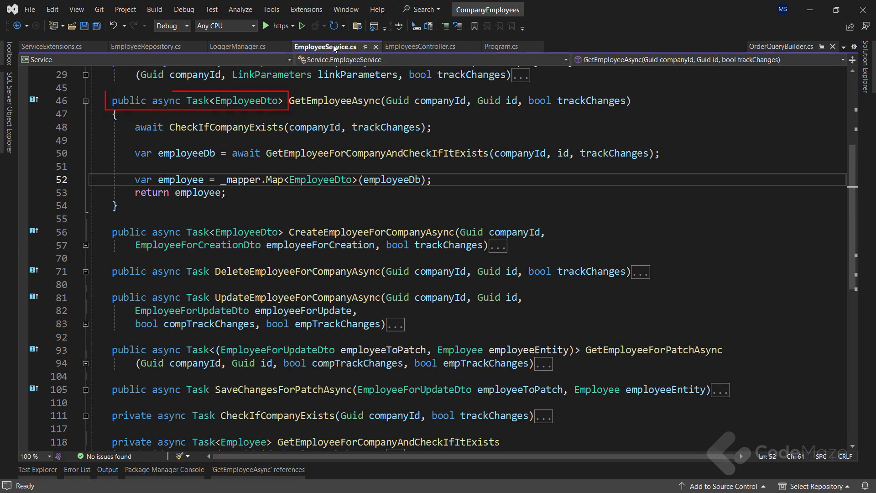
left_click(140, 46)
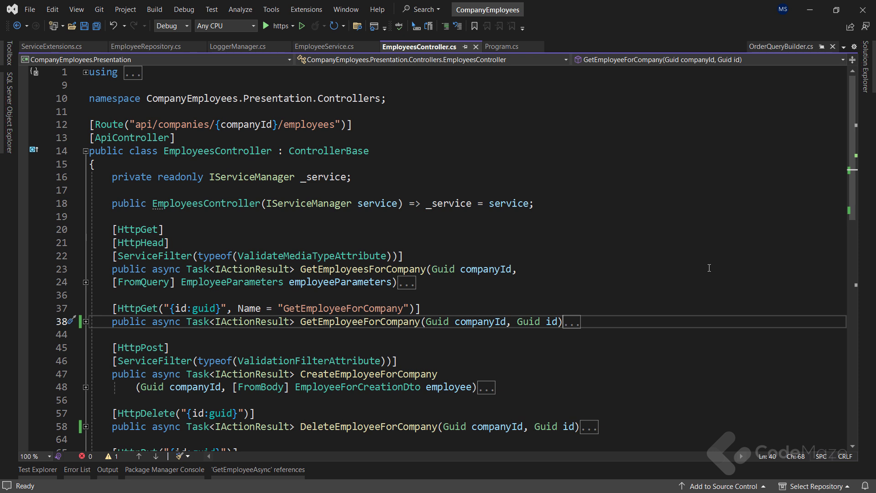
mouse_move(704, 269)
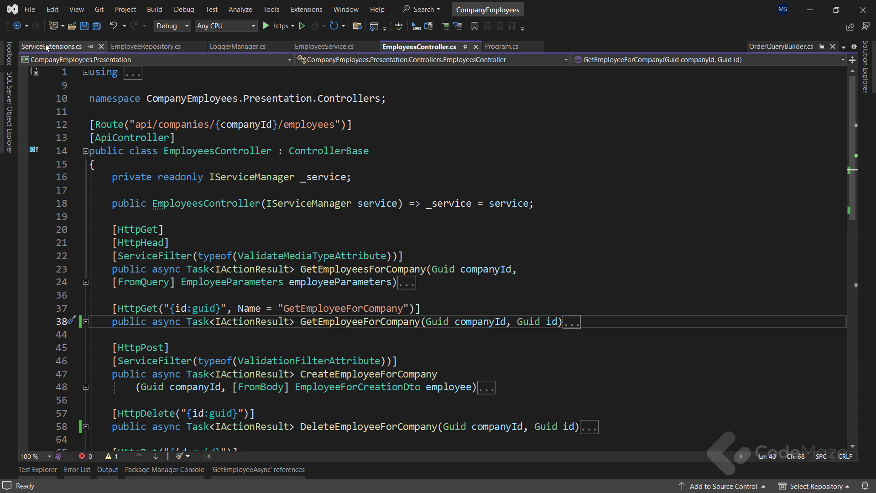
Show the ConfigureOutputCaching policy in ServiceExtensions.cs, then Program.cs with its service registrations.
left_click(51, 47)
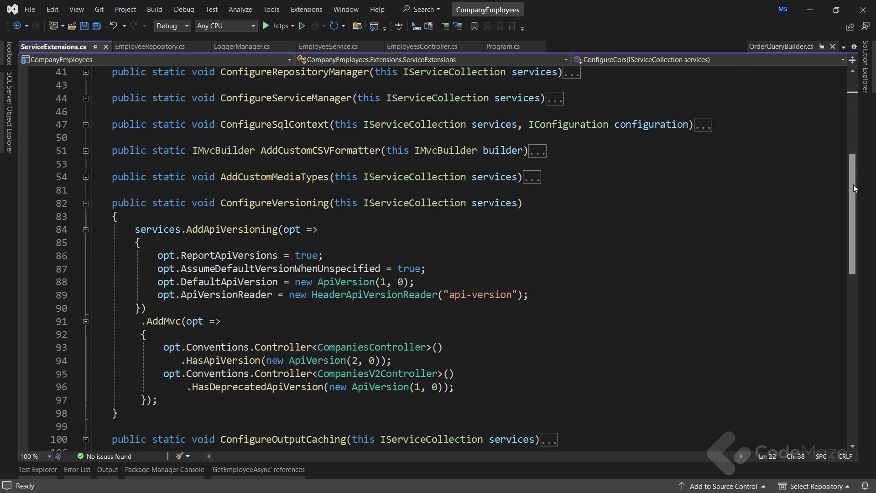
scroll("down", 3)
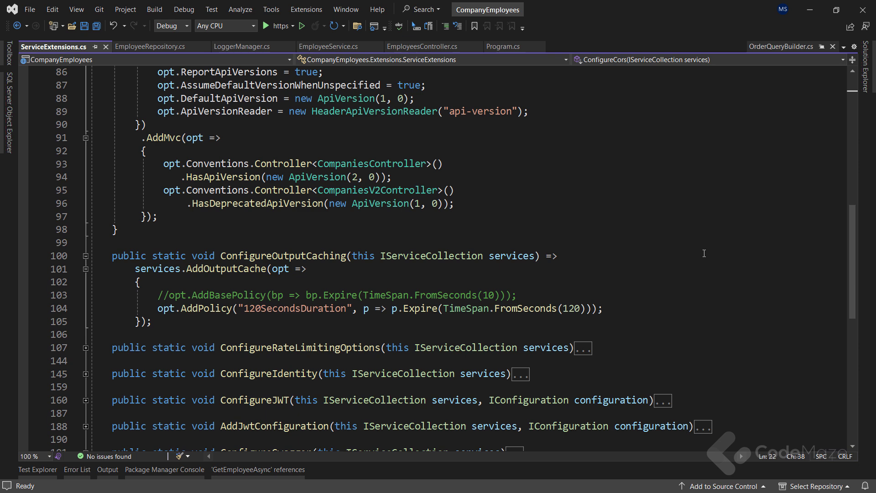
left_click(500, 47)
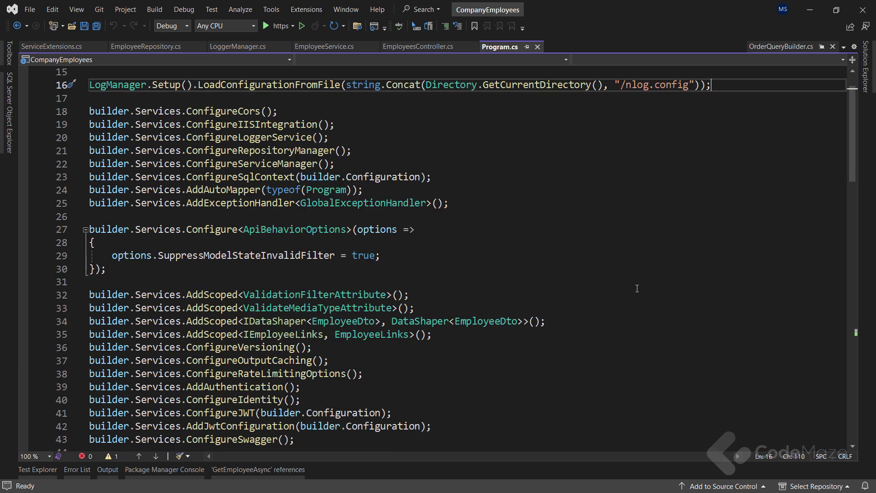
Scroll through CsvOutputFormatter.cs, then show the ConfigureJWT bearer token setup in ServiceExtensions.cs.
scroll("down", 3)
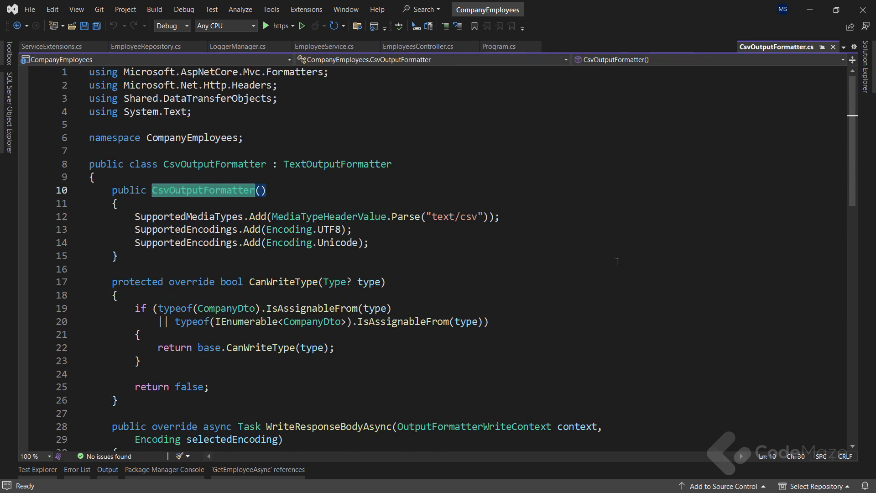
scroll("down", 3)
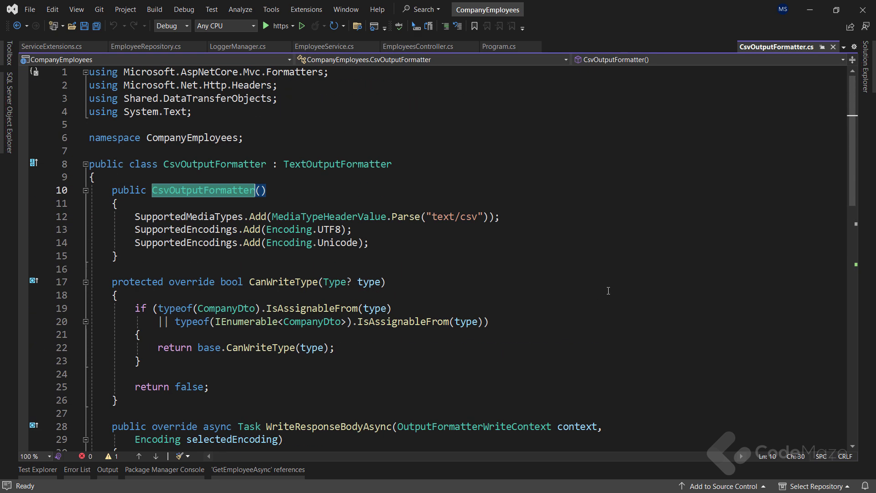
mouse_move(443, 48)
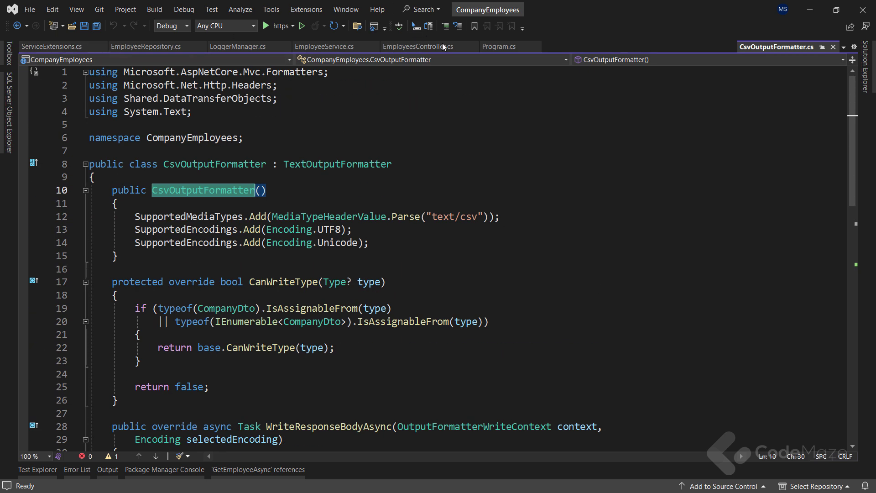
left_click(500, 46)
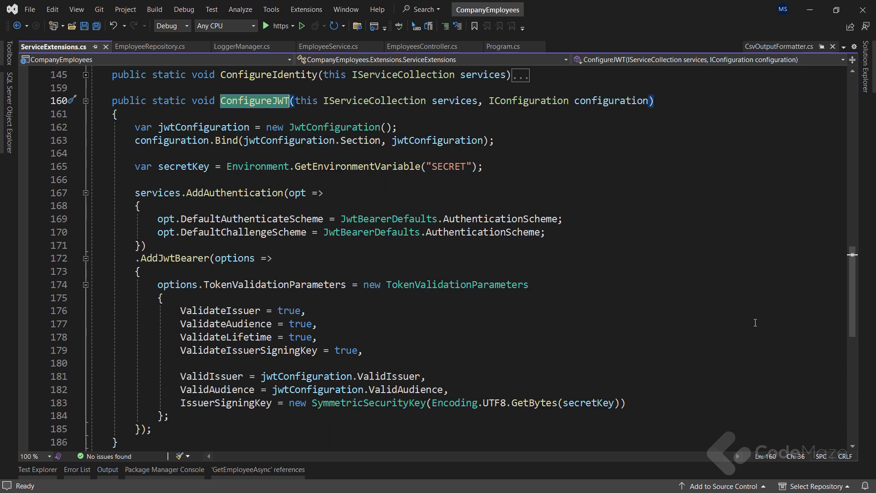
Collapse ConfigureJWT, expand ConfigureIdentity's password rules, and search the code for 'refresh'.
left_click(85, 101)
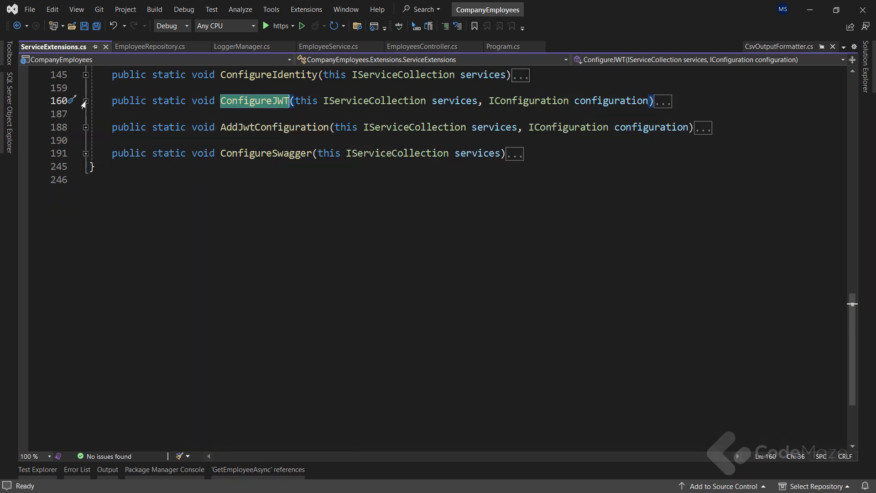
left_click(85, 75)
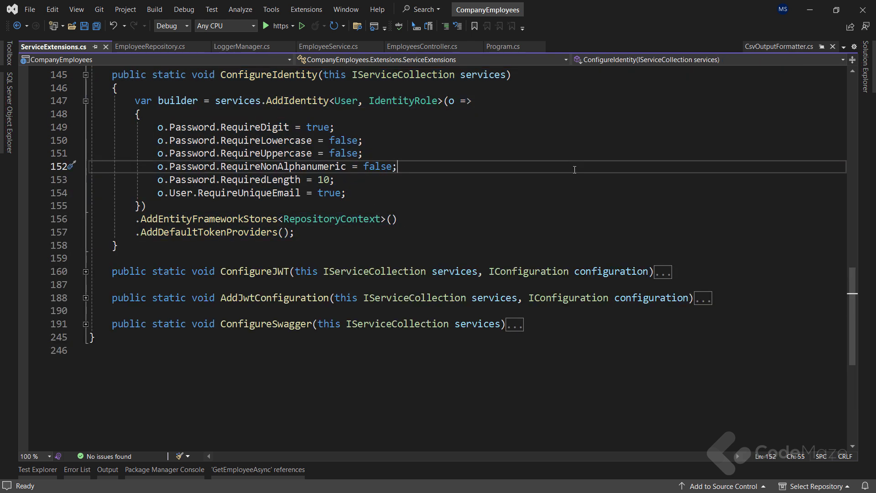
type("refresh")
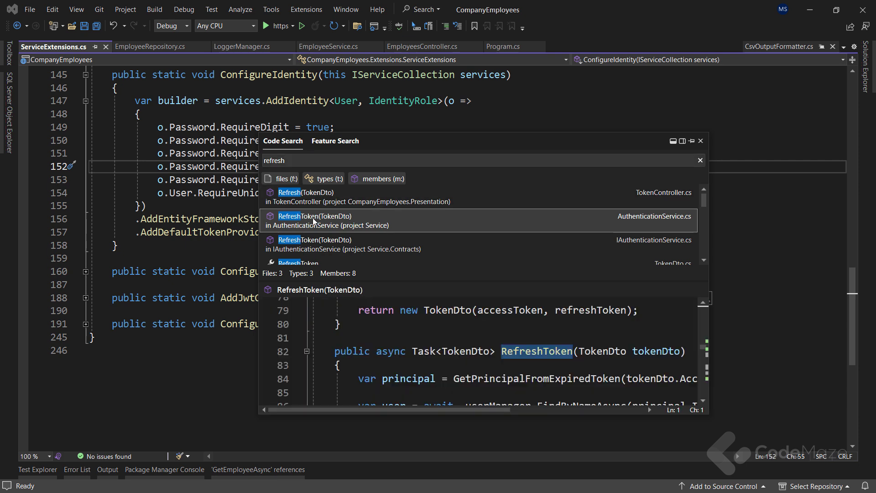
Open the RefreshToken method in AuthenticationService from the Code Search results.
left_click(312, 220)
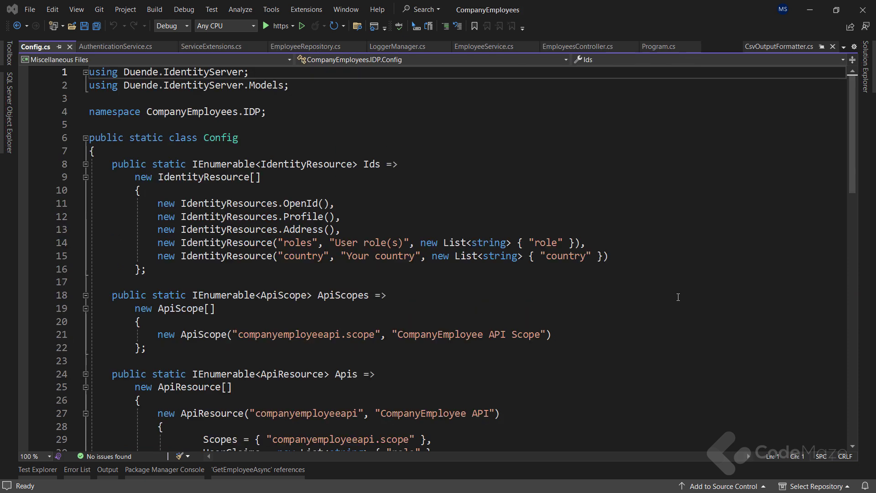
scroll("down", 3)
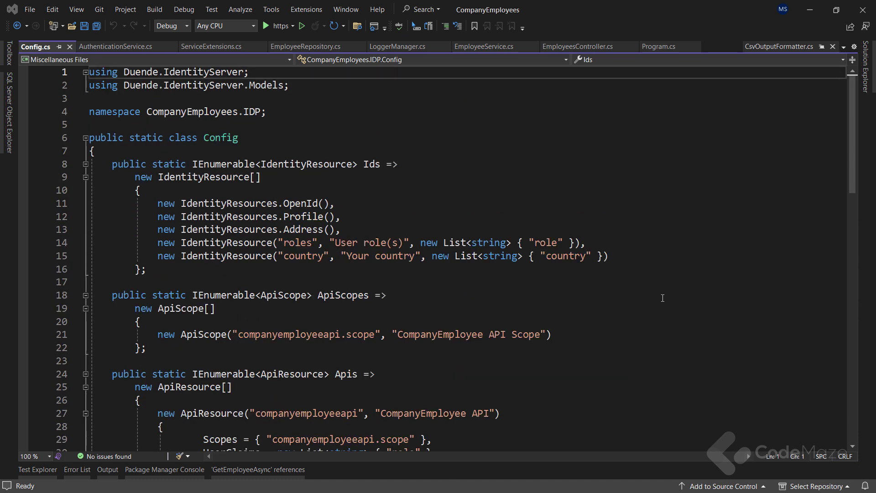
mouse_move(664, 291)
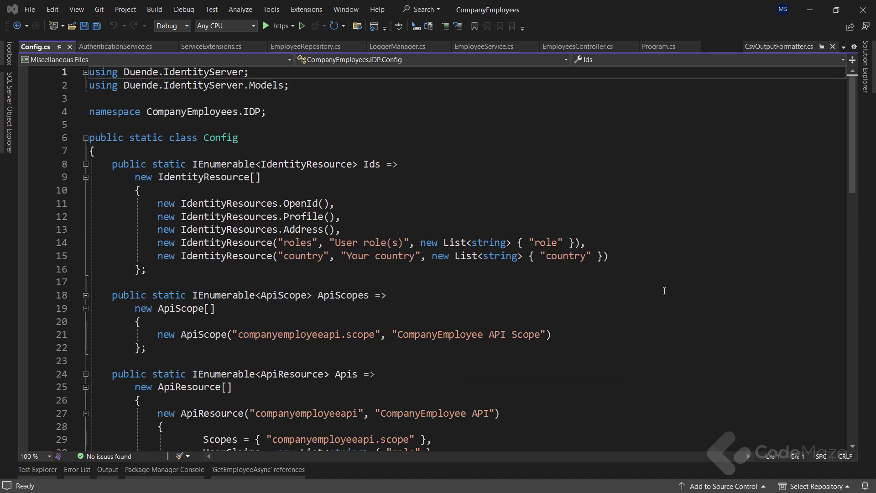